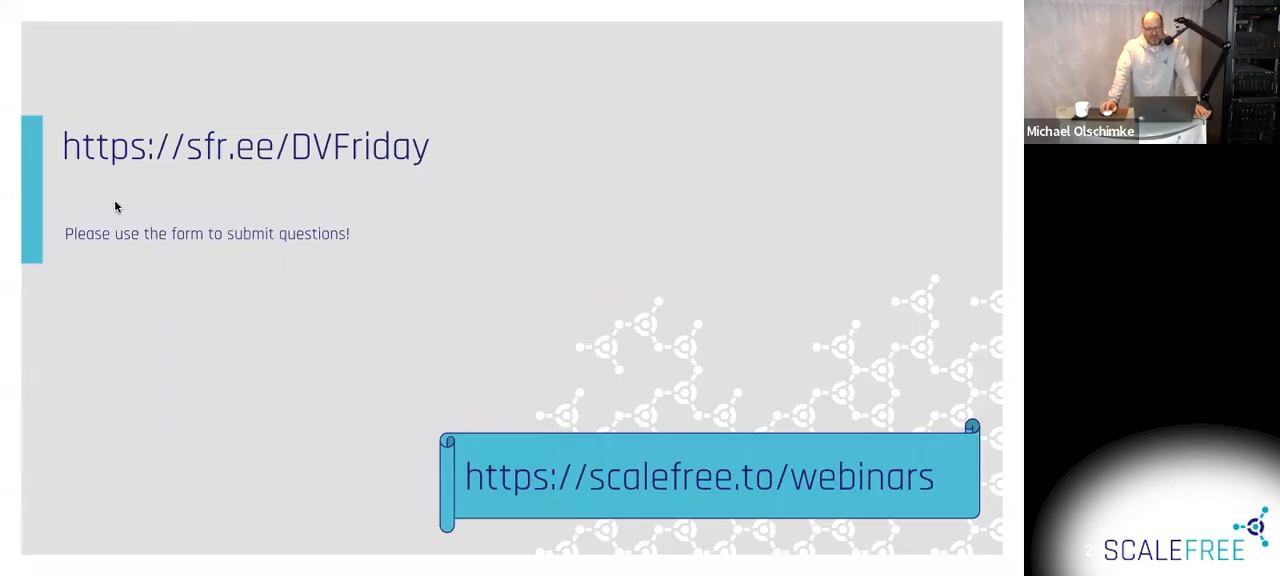
mouse_move(202, 176)
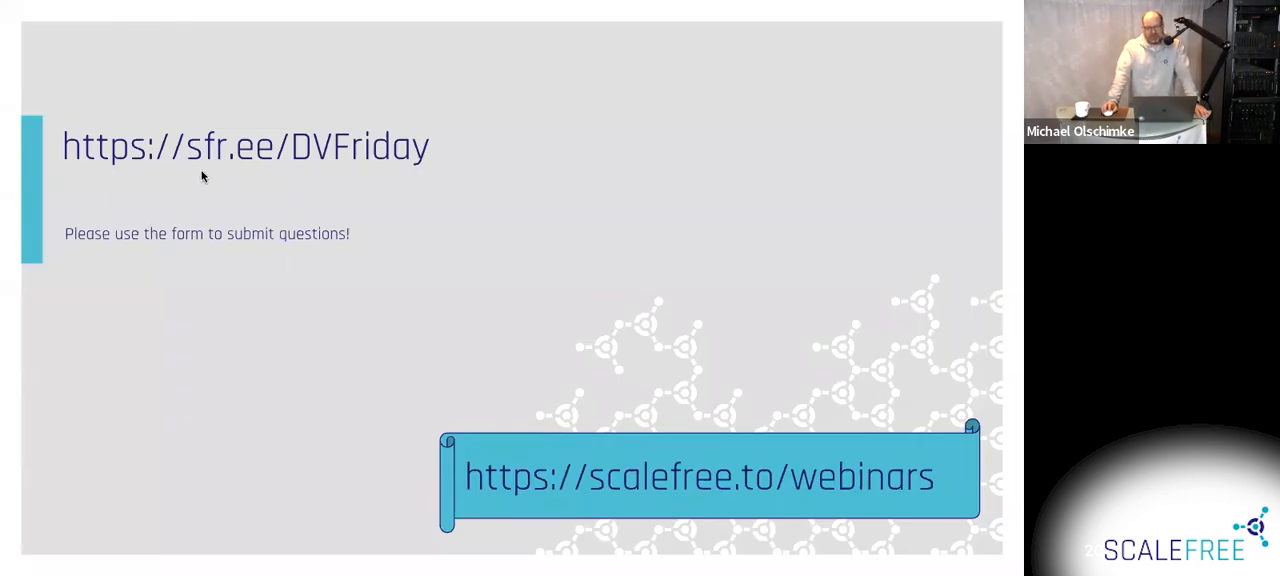
mouse_move(350, 172)
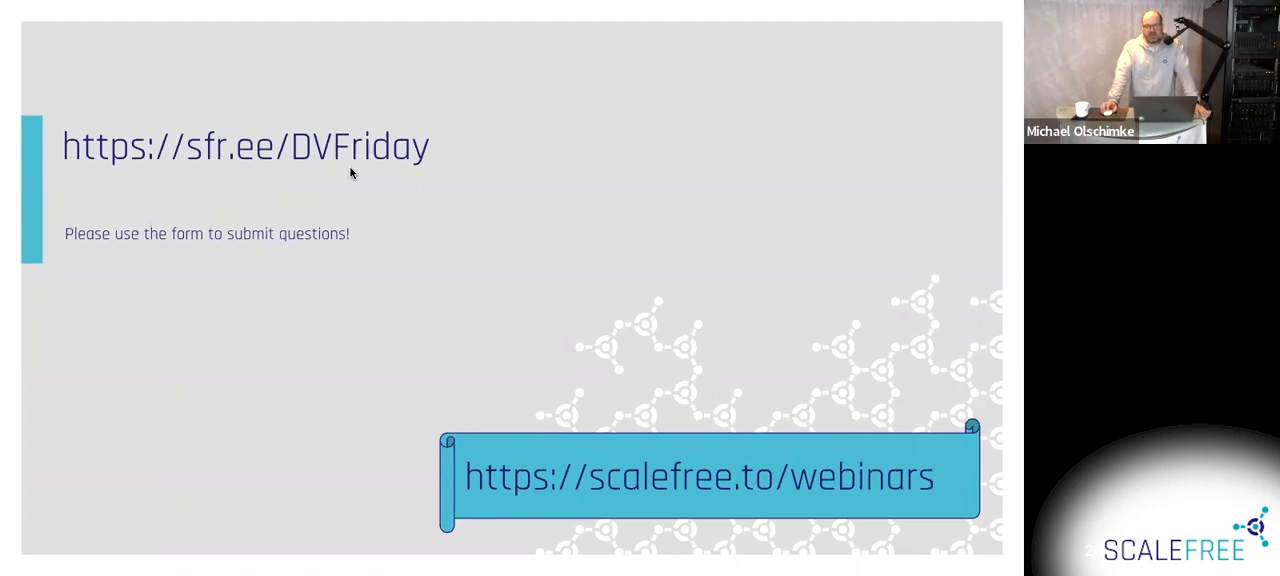